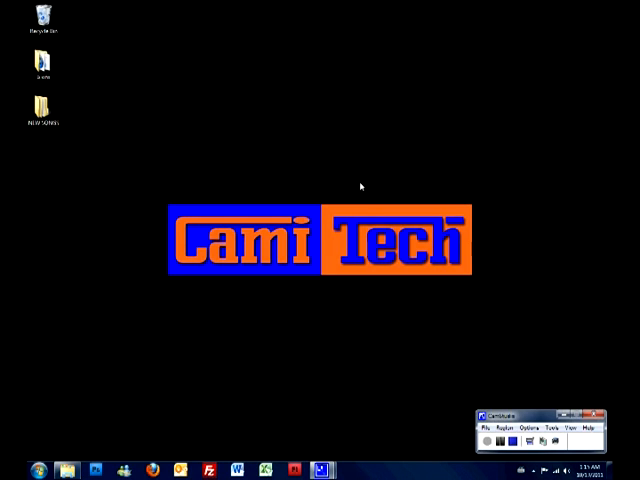
mouse_move(440, 161)
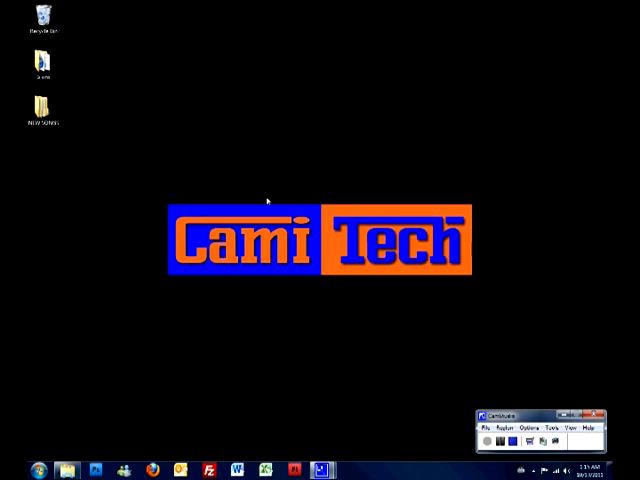
mouse_move(277, 258)
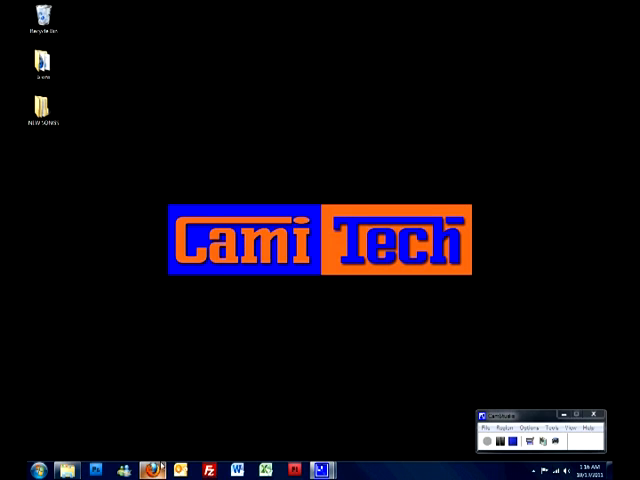
Launch Firefox and go to avast.com
click(155, 465)
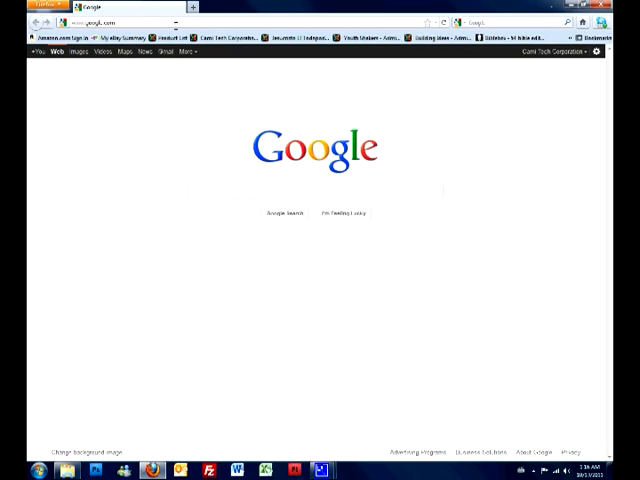
click(100, 22)
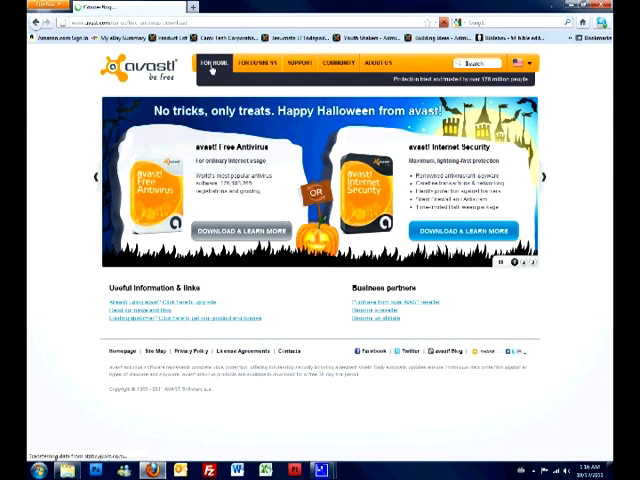
Open the For Home products page and scroll through the Free, Pro and Internet Security comparison
click(221, 67)
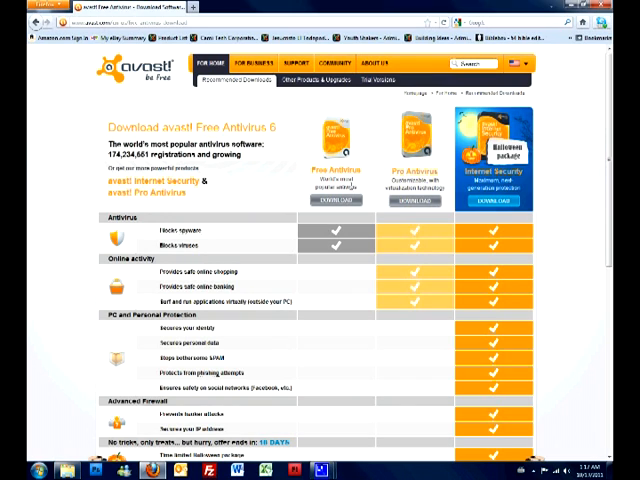
mouse_move(369, 174)
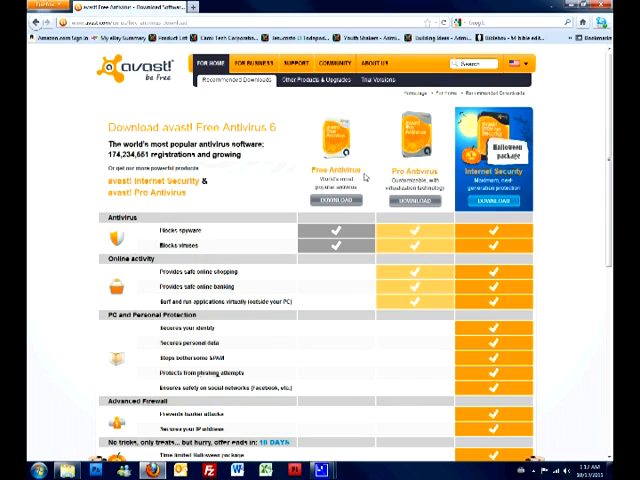
scroll(down, 3)
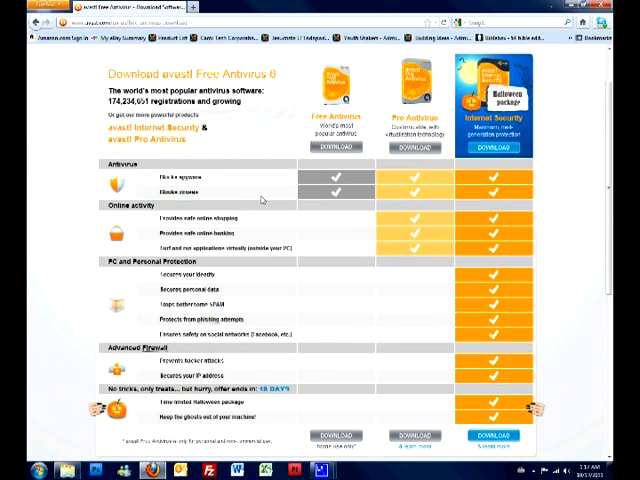
scroll(down, 3)
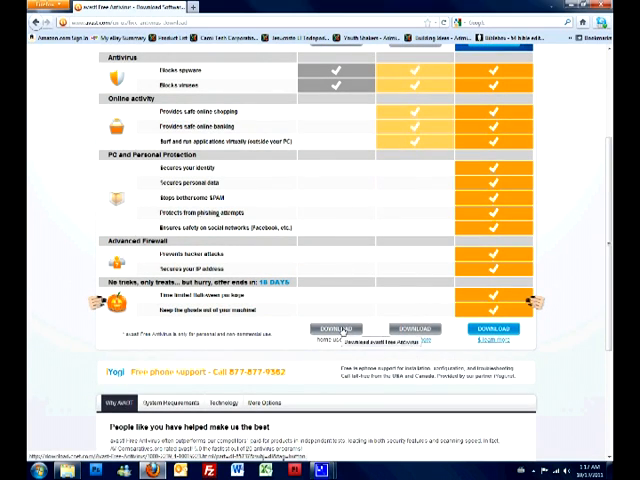
Download avast! Free Antivirus from the comparison page
click(336, 329)
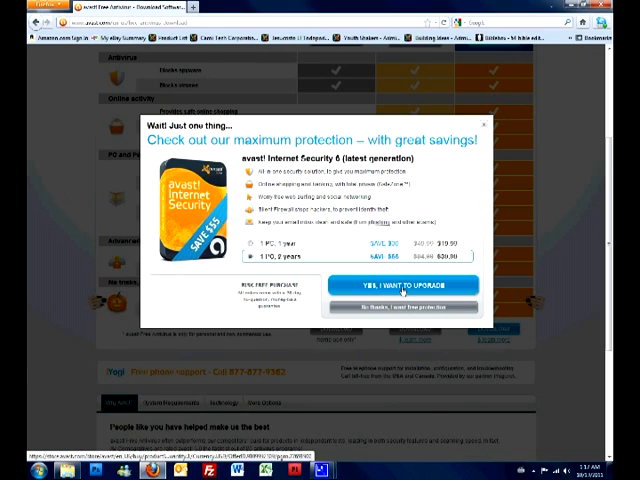
mouse_move(399, 319)
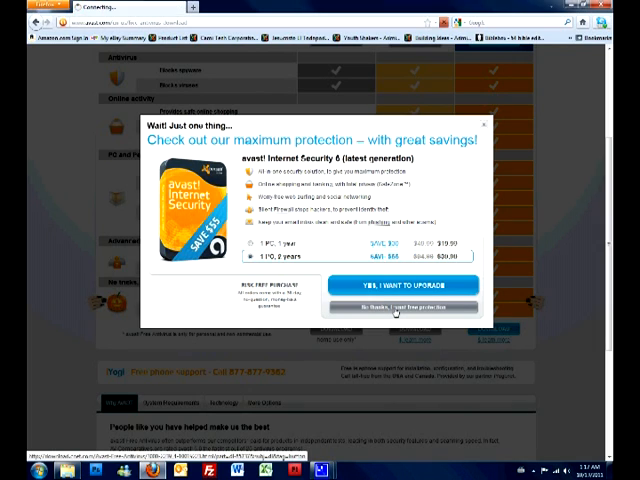
Decline the Internet Security 6 upgrade with 'No thanks, I want free protection'
click(402, 305)
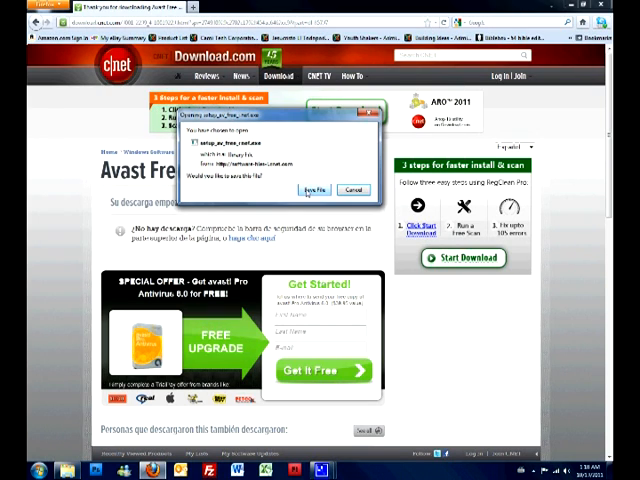
click(309, 190)
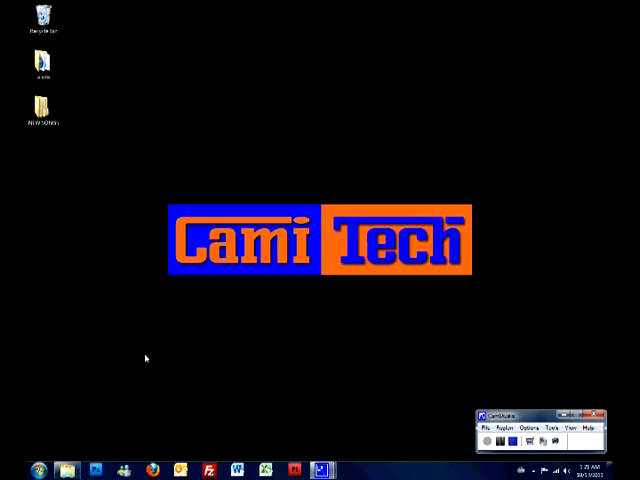
mouse_move(81, 435)
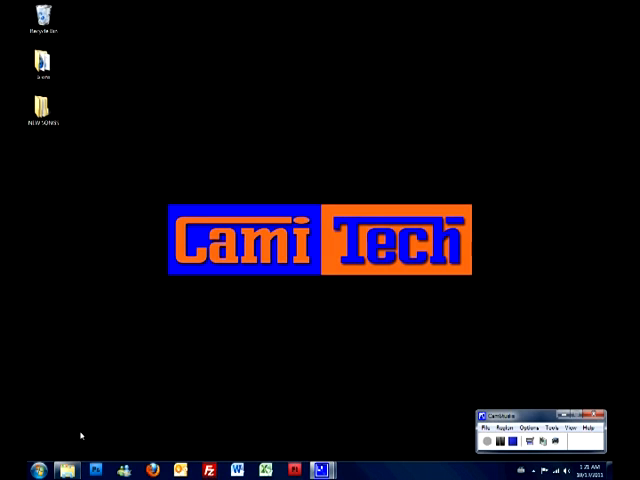
mouse_move(55, 174)
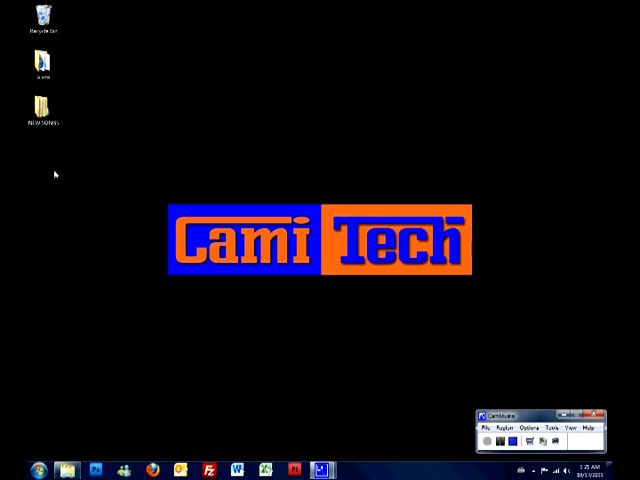
mouse_move(65, 274)
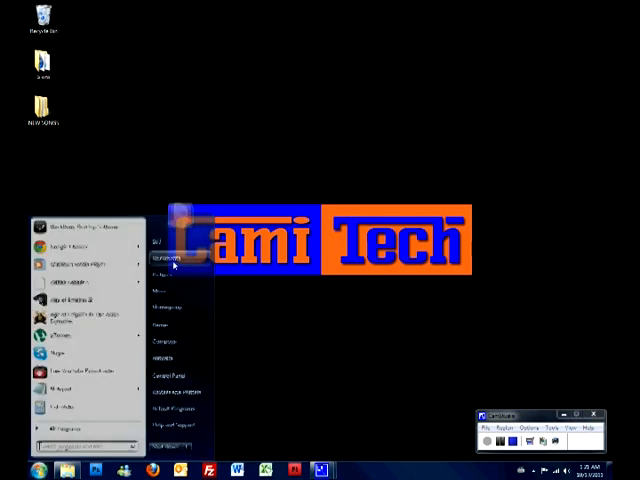
Open Documents from the Start menu
click(160, 258)
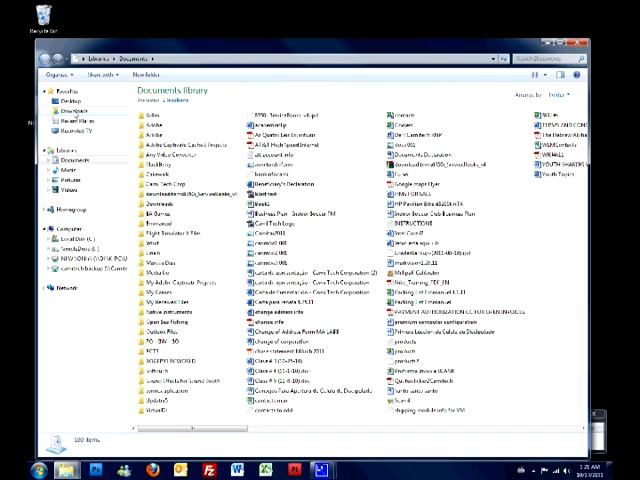
Run setup_av_free_cnet.exe from the Downloads folder, accepting the security warning
click(70, 108)
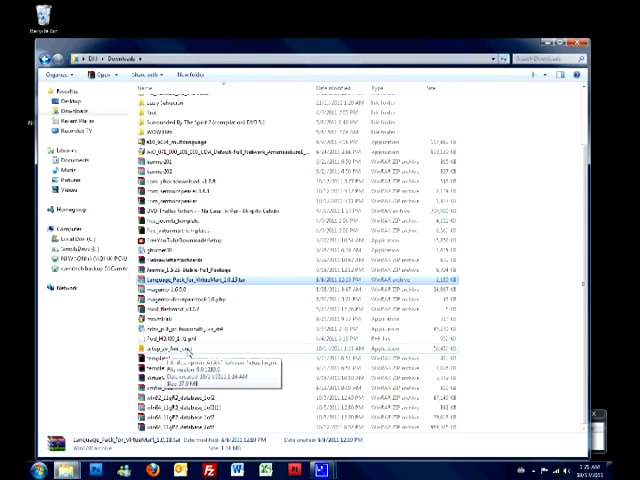
mouse_move(200, 350)
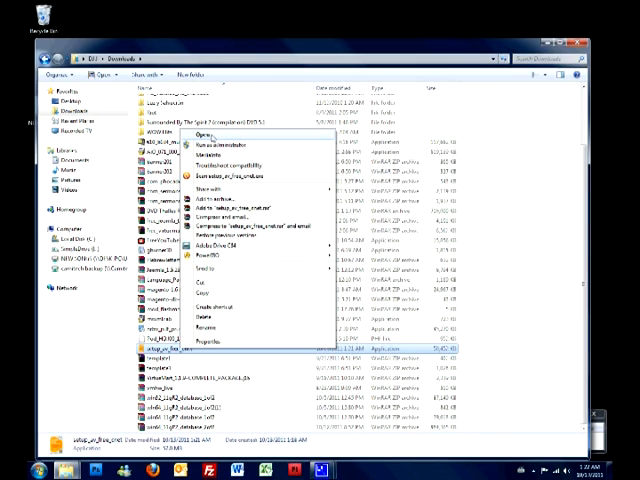
click(200, 138)
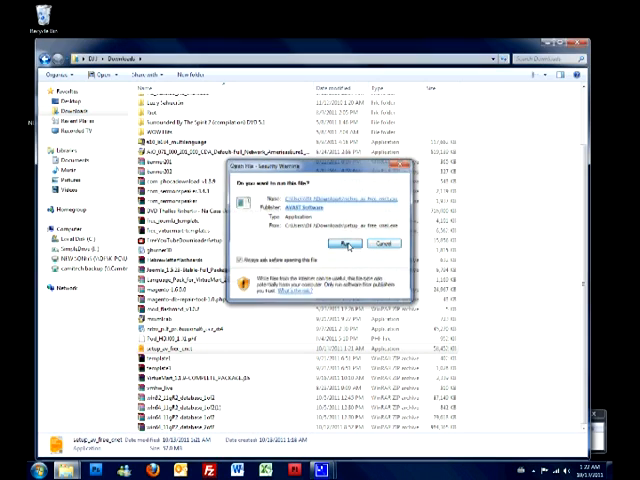
click(339, 244)
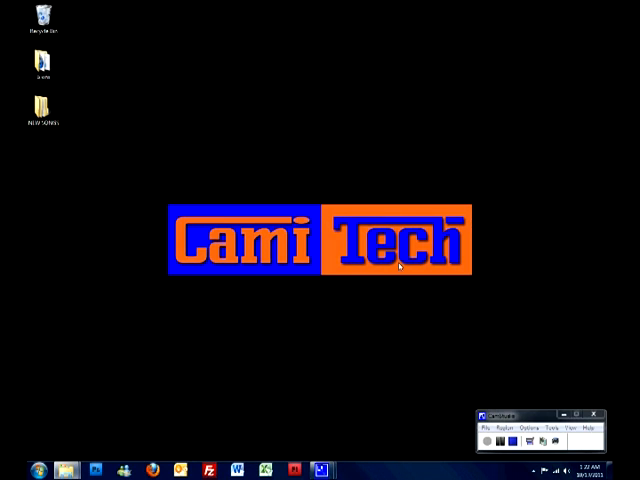
mouse_move(345, 189)
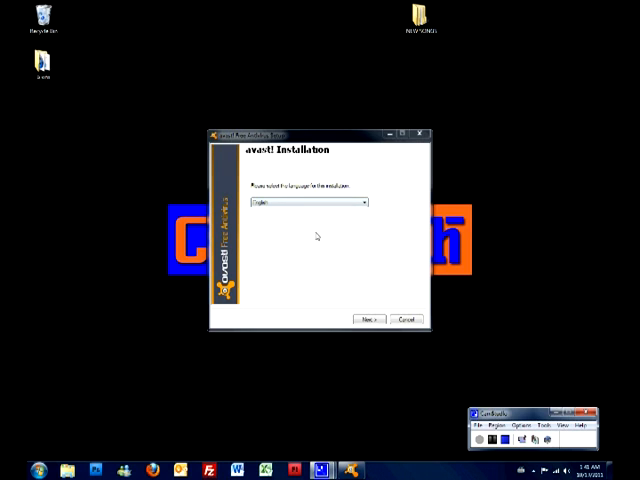
mouse_move(372, 320)
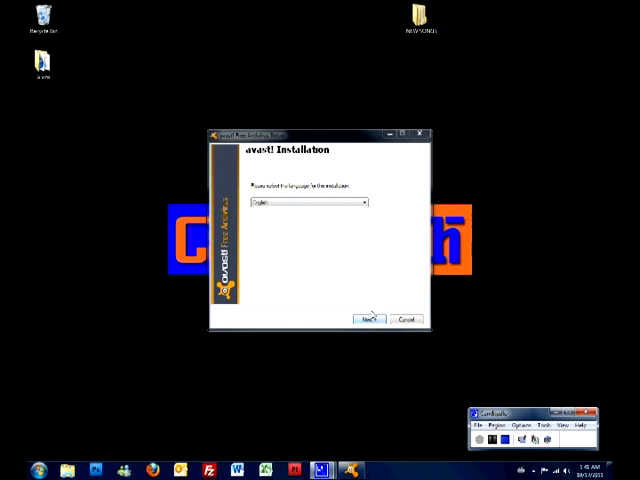
Keep English as the setup language and continue
click(370, 318)
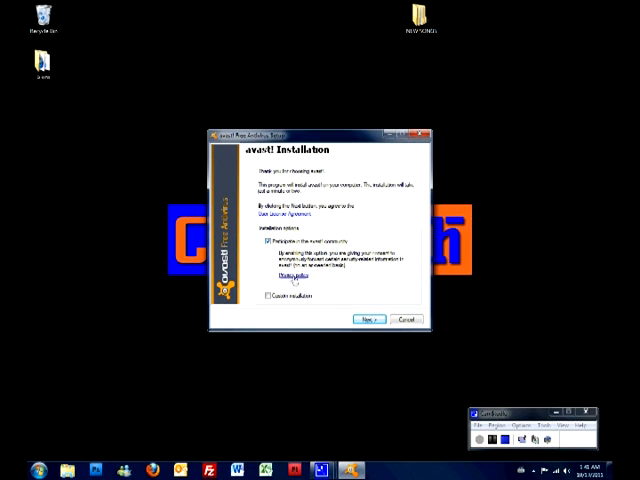
Turn off avast community participation and start the installation
click(268, 240)
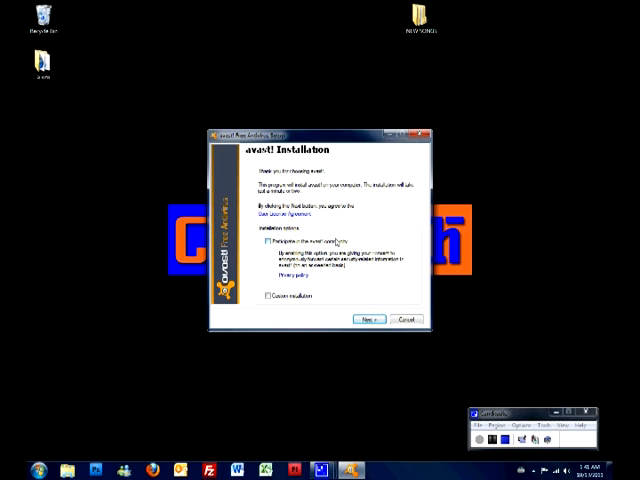
mouse_move(353, 296)
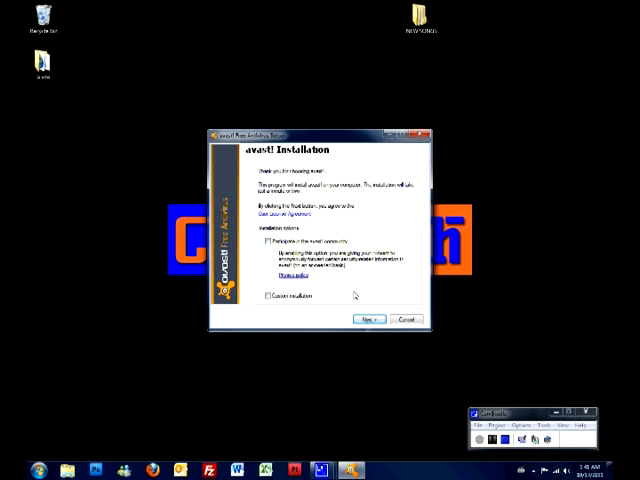
mouse_move(369, 320)
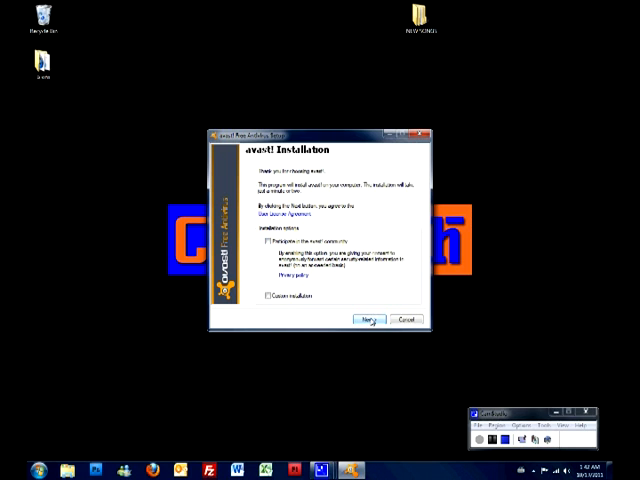
click(368, 320)
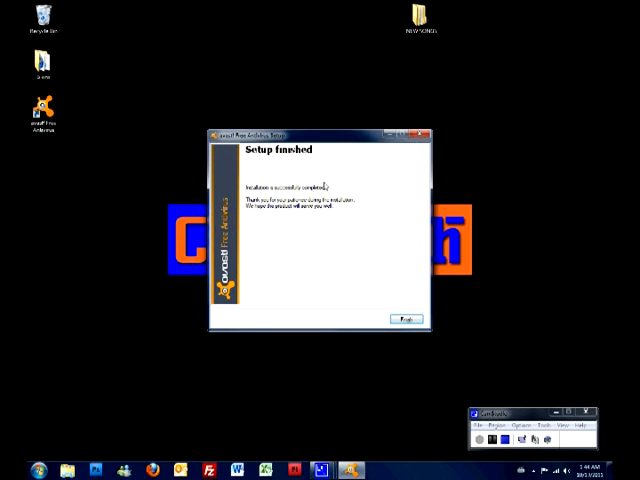
mouse_move(386, 270)
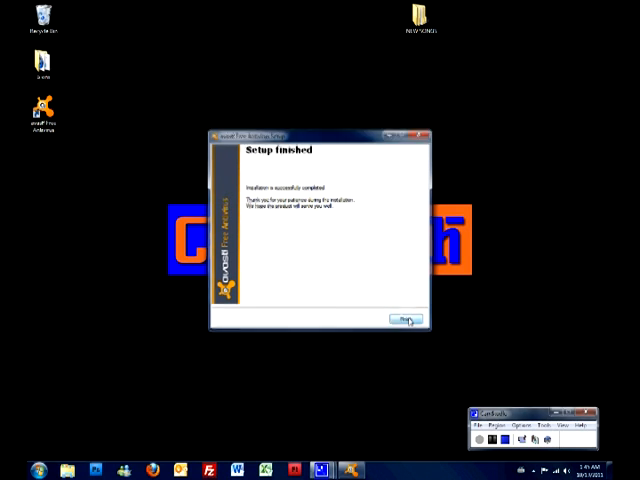
Finish setup, choose a US state as the location, and submit the free license registration
click(404, 320)
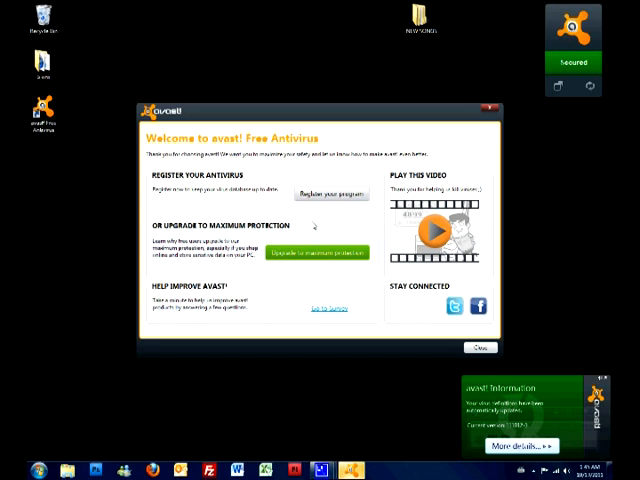
mouse_move(318, 229)
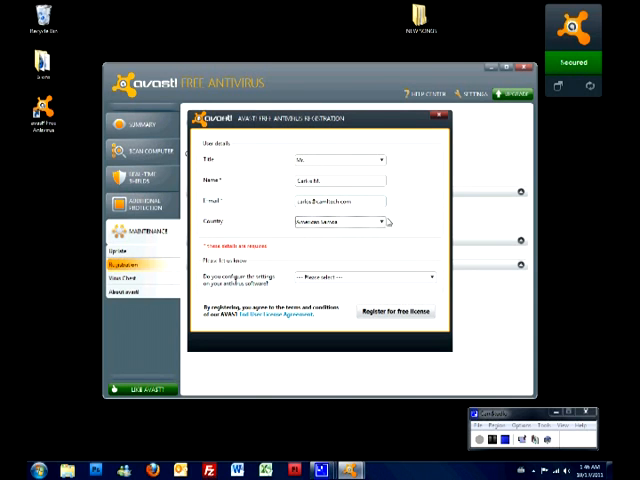
click(380, 221)
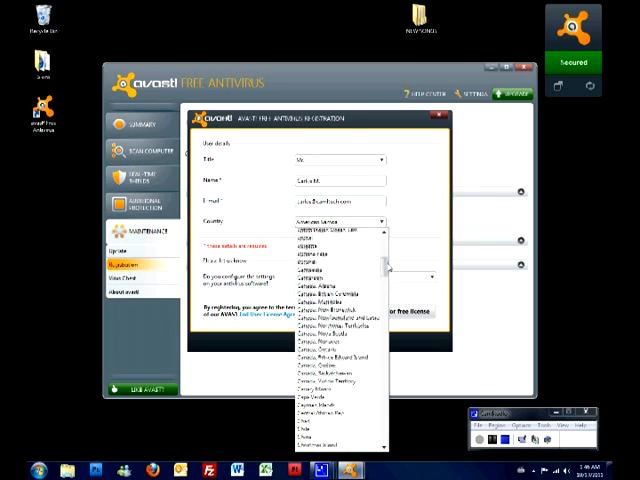
scroll(down, 3)
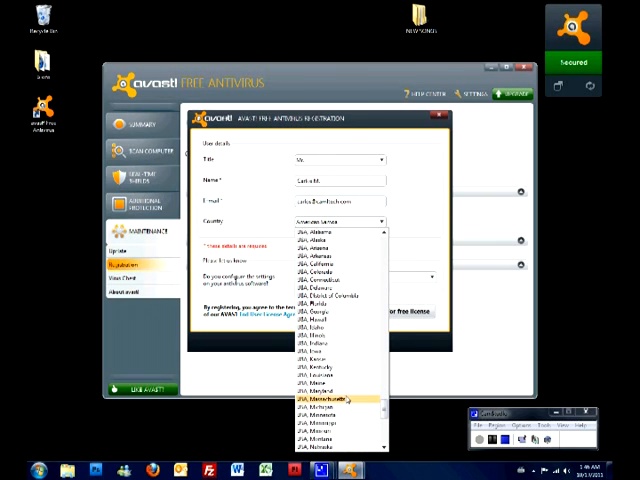
mouse_move(320, 321)
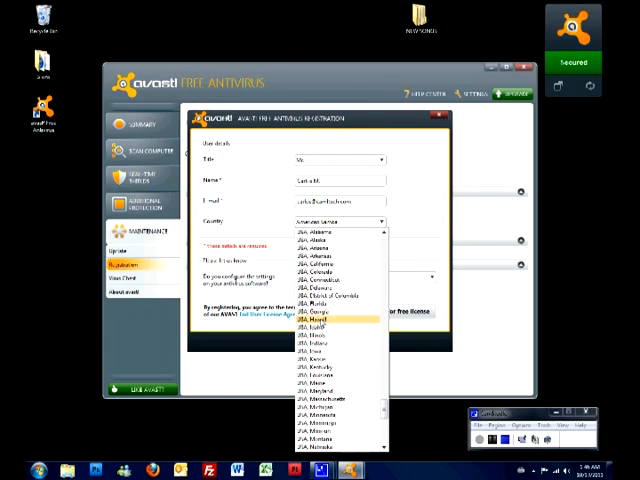
click(320, 330)
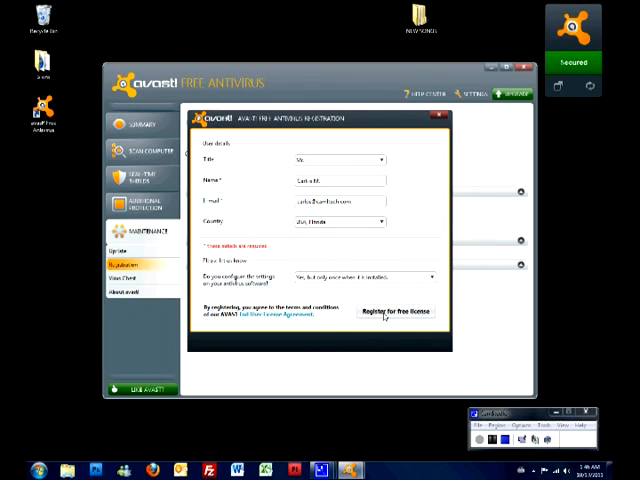
click(406, 311)
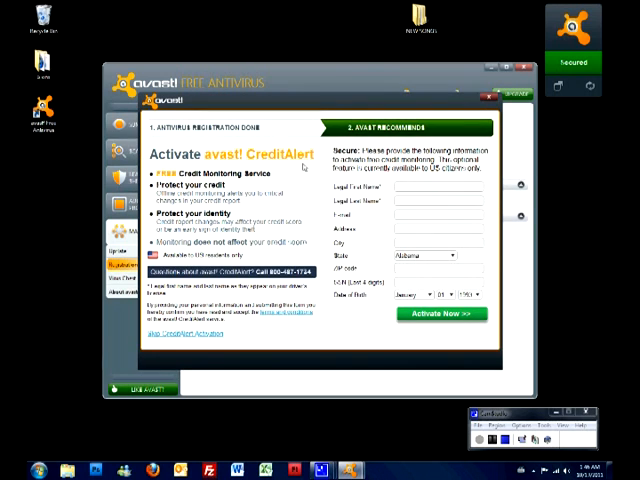
mouse_move(160, 340)
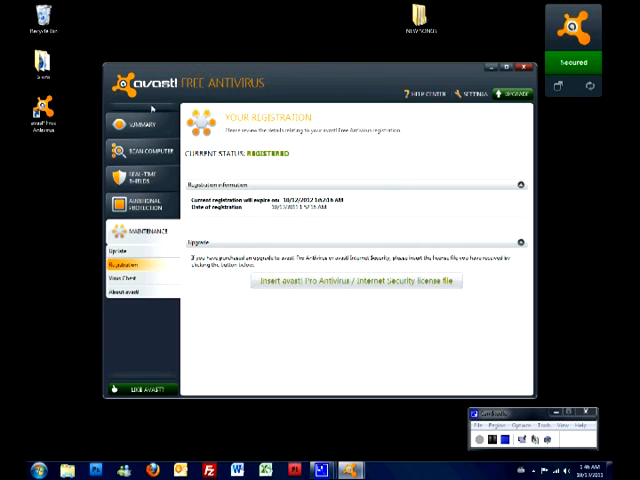
mouse_move(318, 145)
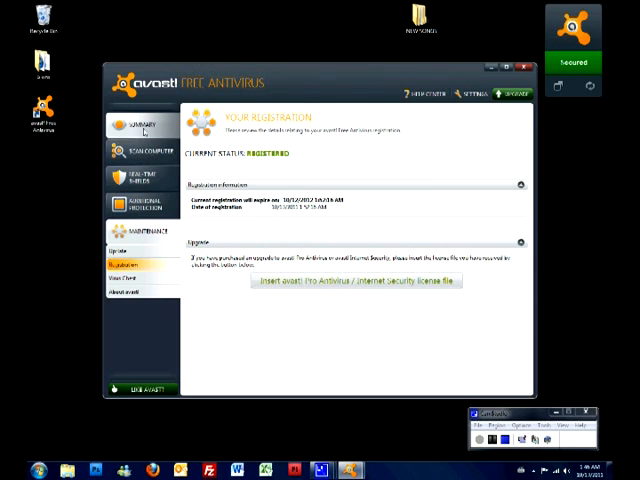
Go from Summary and Current Status to Statistics for the weekly File System Shield chart
click(143, 124)
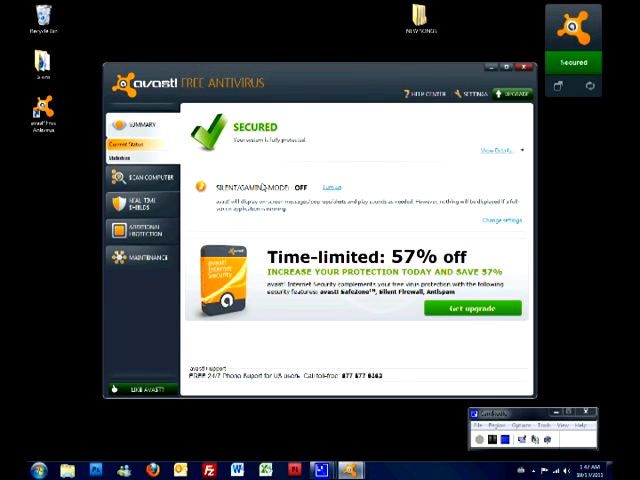
click(140, 179)
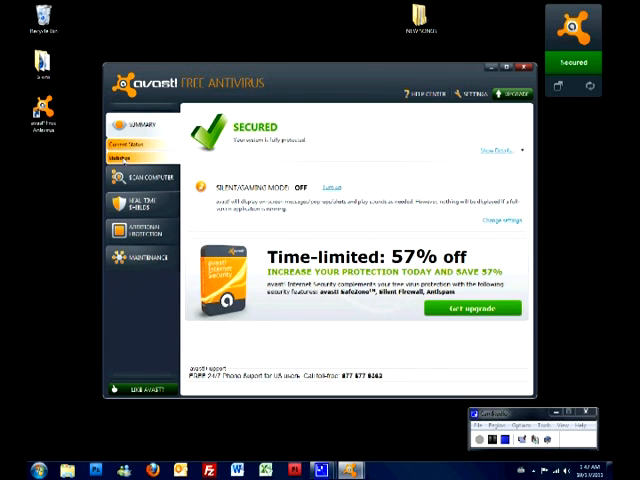
click(123, 159)
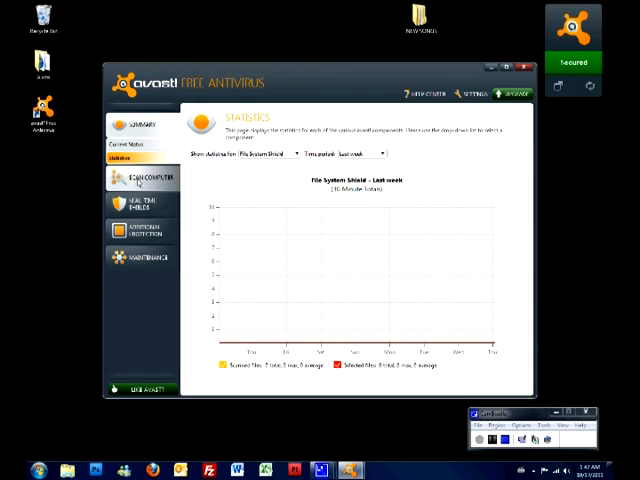
Open Scan Computer to list the quick, full system, removable media and folder scans
click(143, 180)
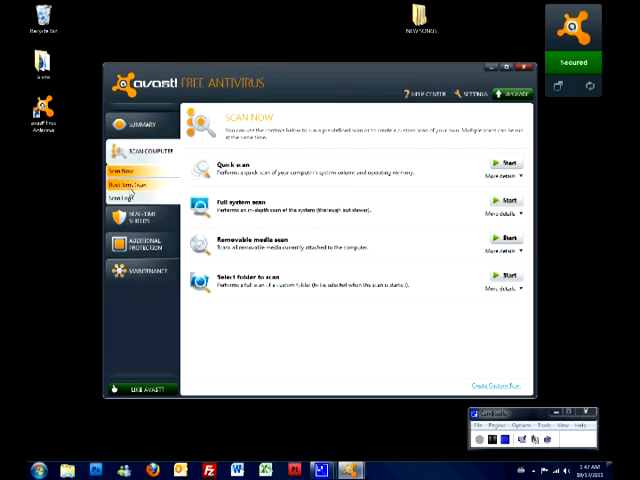
mouse_move(135, 187)
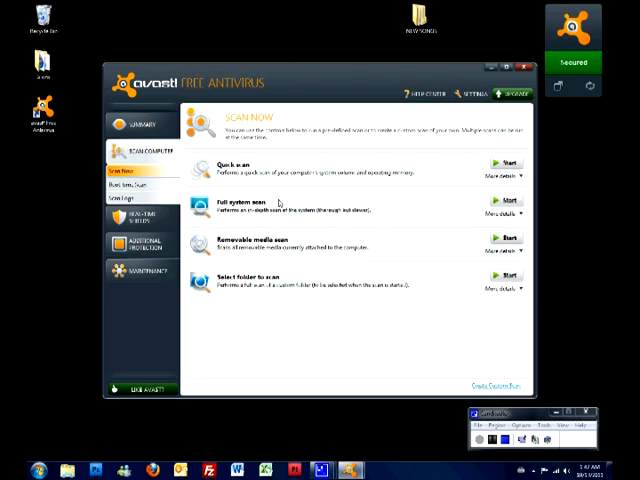
mouse_move(287, 248)
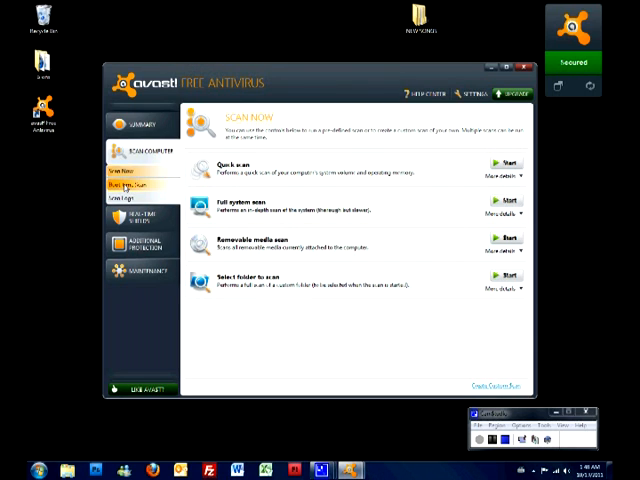
click(138, 186)
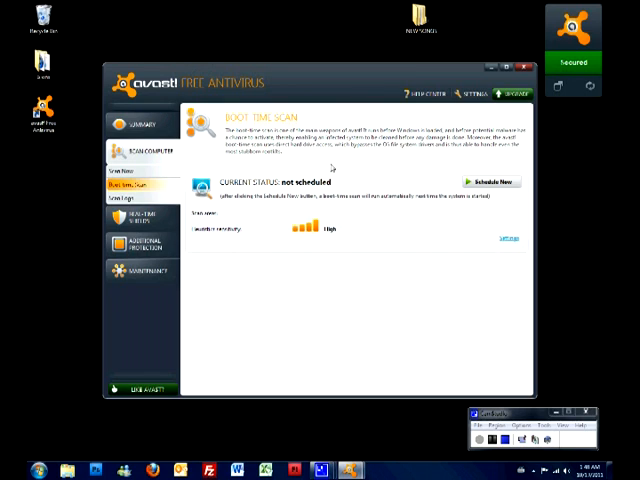
mouse_move(345, 184)
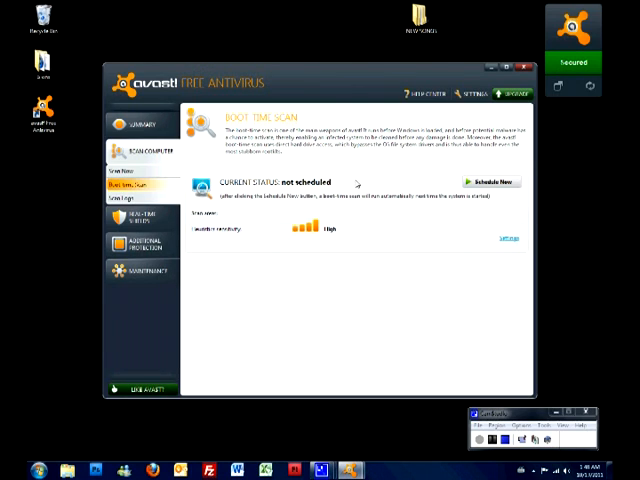
mouse_move(360, 184)
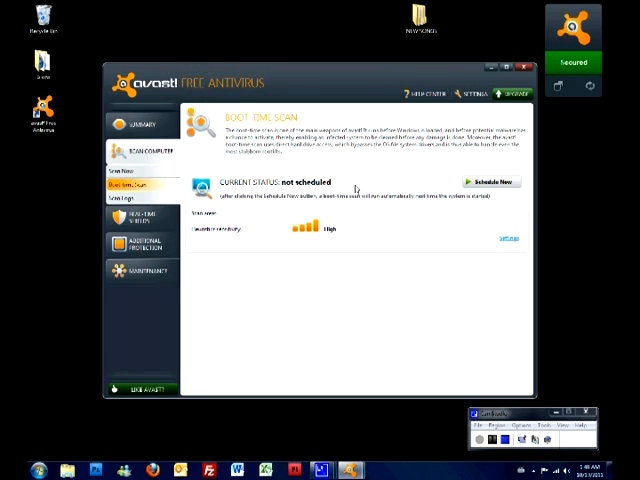
mouse_move(362, 178)
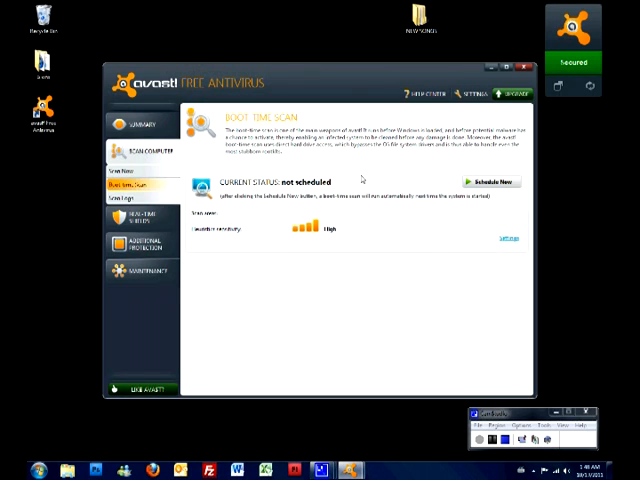
mouse_move(382, 170)
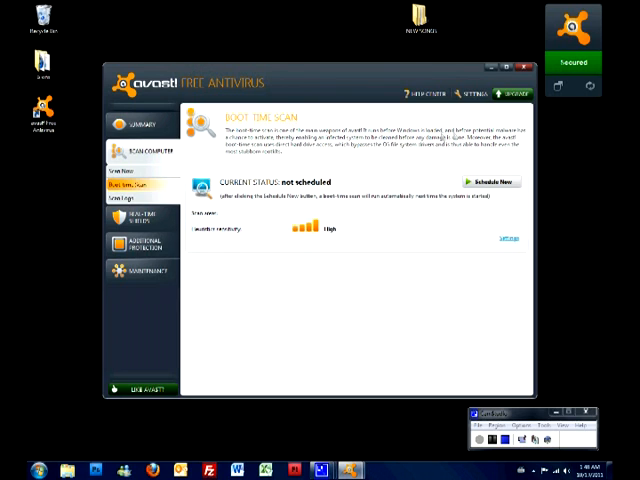
mouse_move(348, 150)
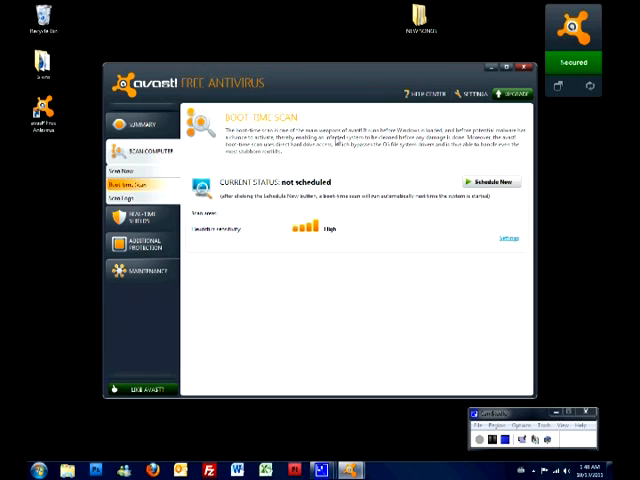
mouse_move(378, 208)
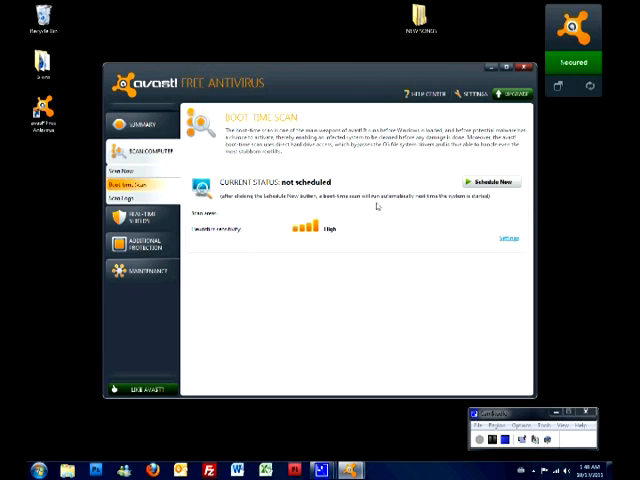
mouse_move(387, 200)
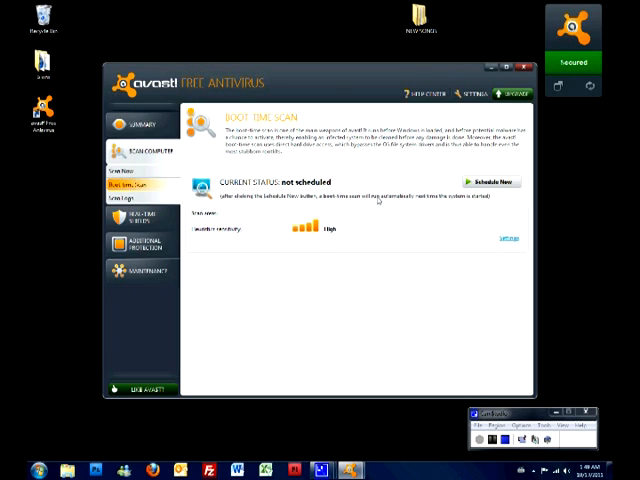
mouse_move(381, 184)
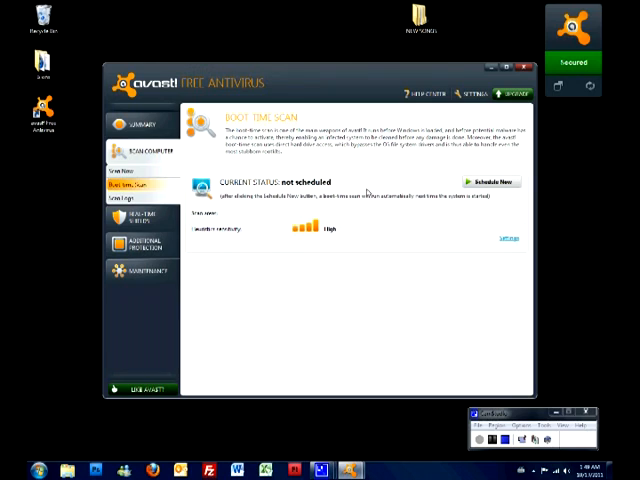
mouse_move(372, 196)
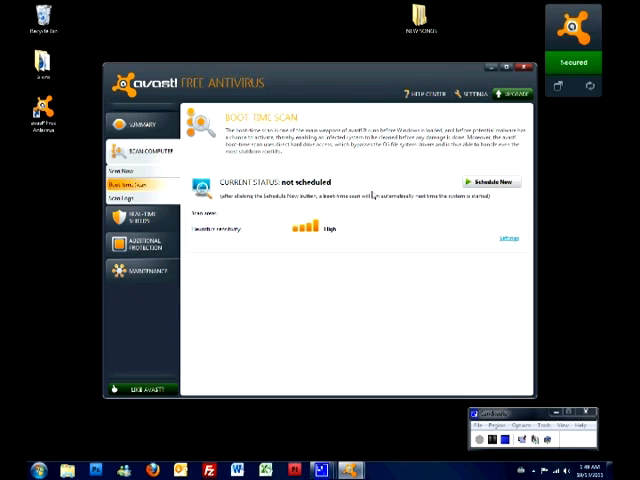
mouse_move(367, 179)
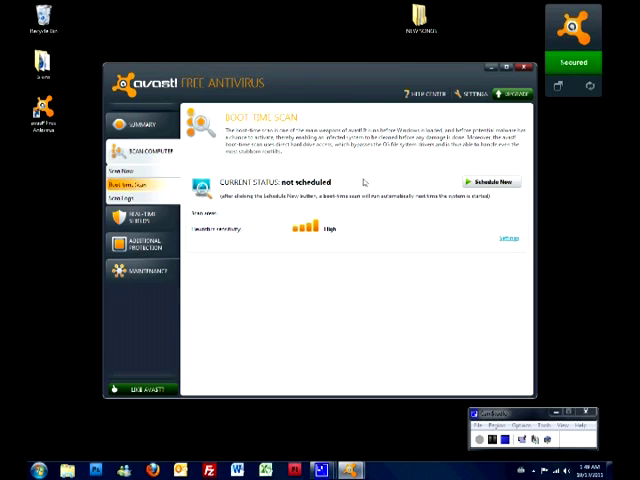
mouse_move(472, 182)
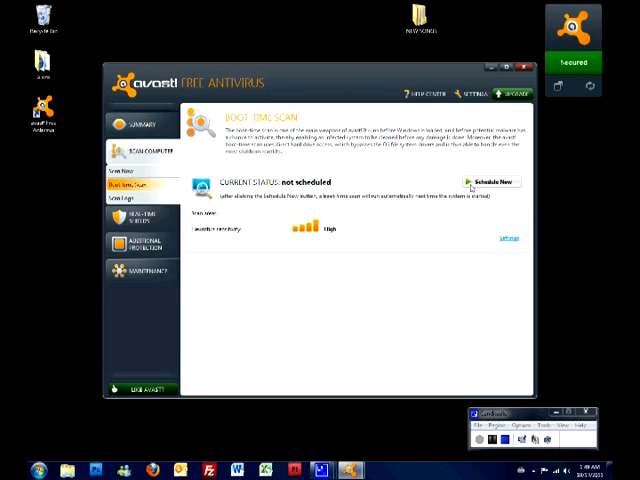
mouse_move(471, 186)
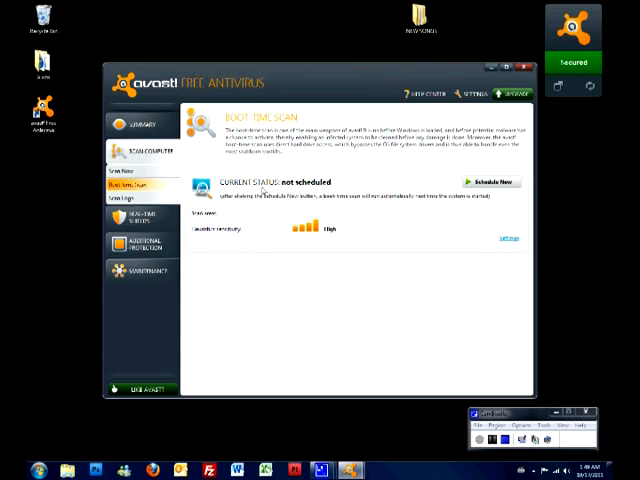
mouse_move(192, 232)
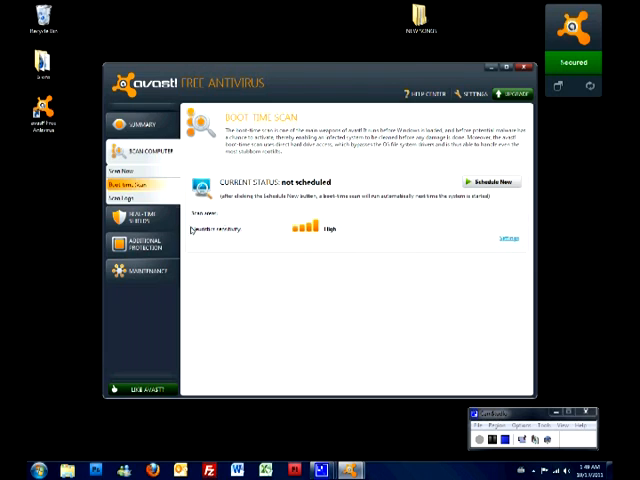
Open Scan Logs to see the empty completed scans table
click(130, 199)
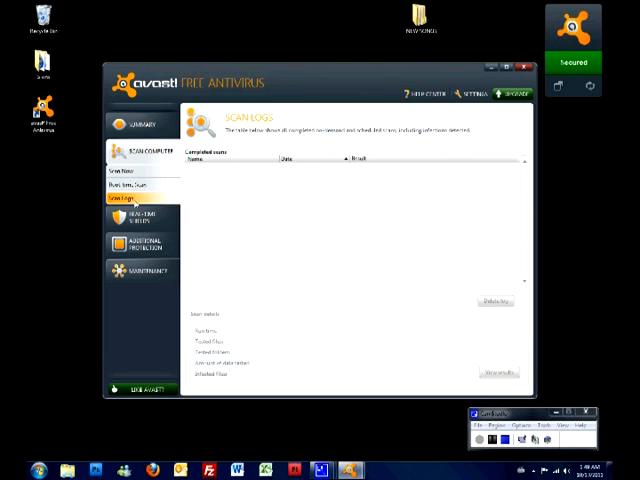
mouse_move(340, 212)
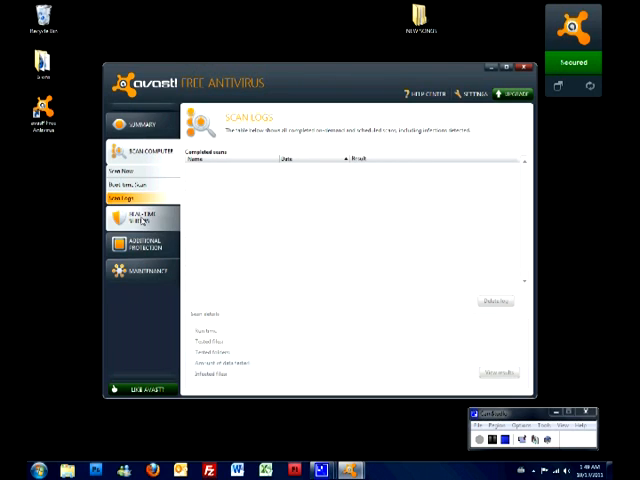
Browse the File System, Mail, Web, P2P, IM and Script Shield status pages
click(140, 218)
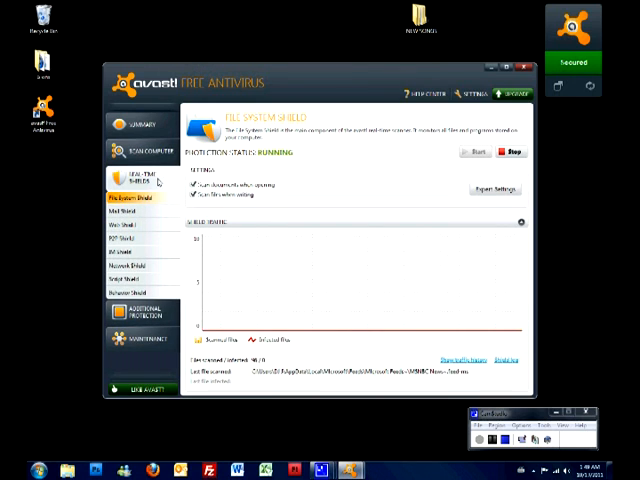
mouse_move(256, 179)
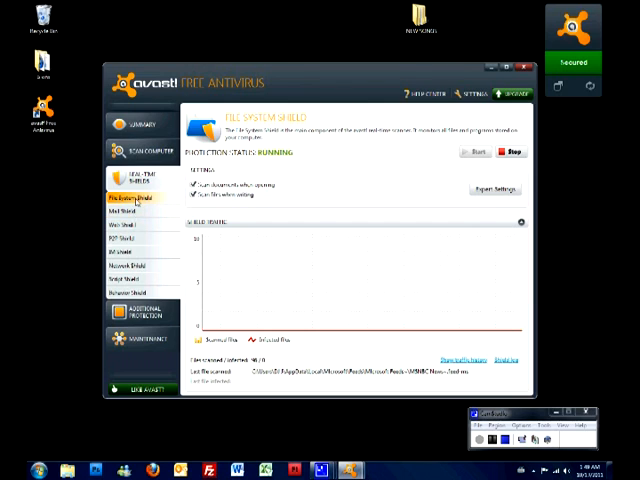
click(128, 213)
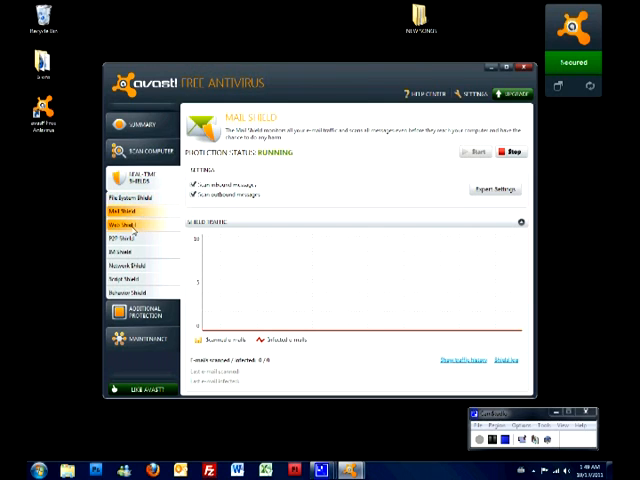
click(123, 240)
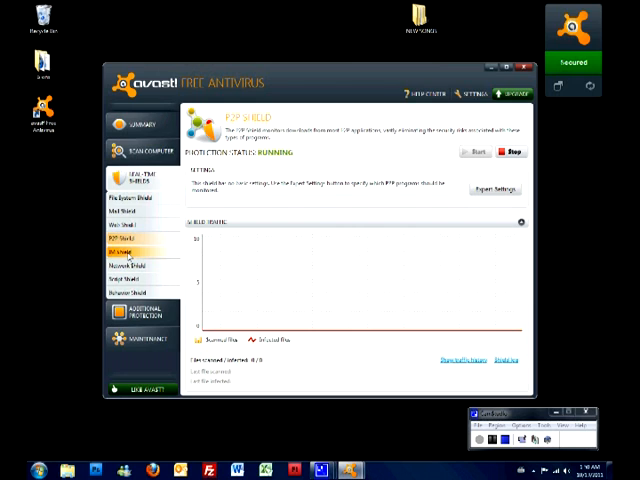
click(130, 255)
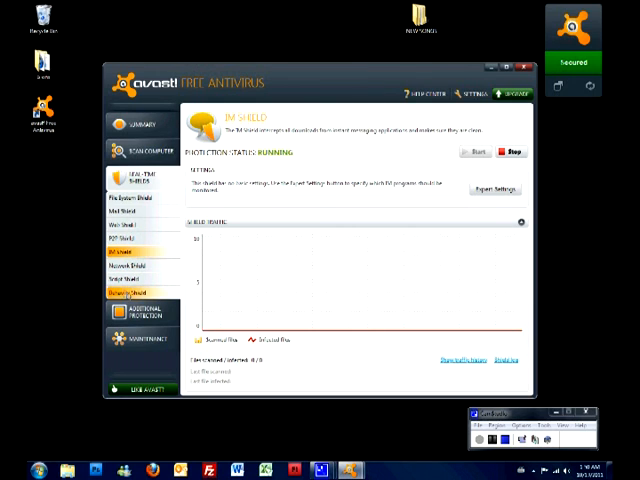
click(140, 278)
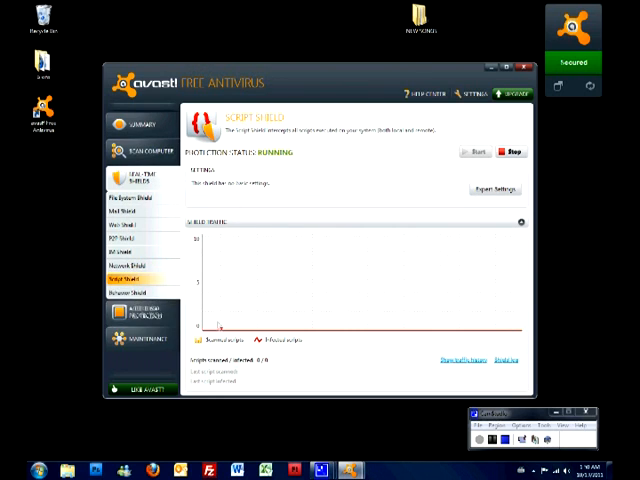
mouse_move(143, 314)
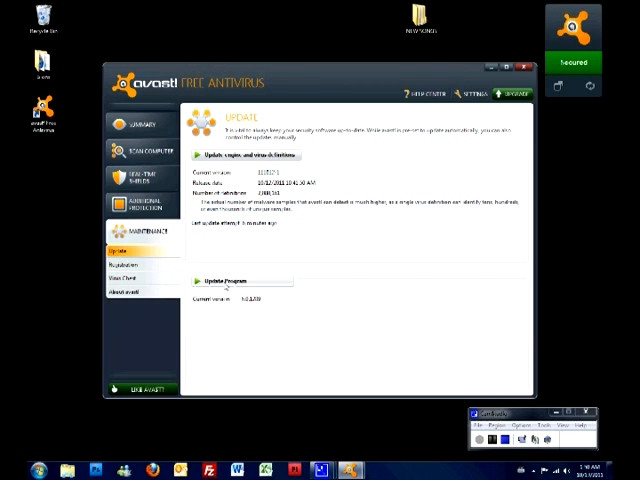
Start the engine and virus definitions update from Maintenance > Update
click(227, 278)
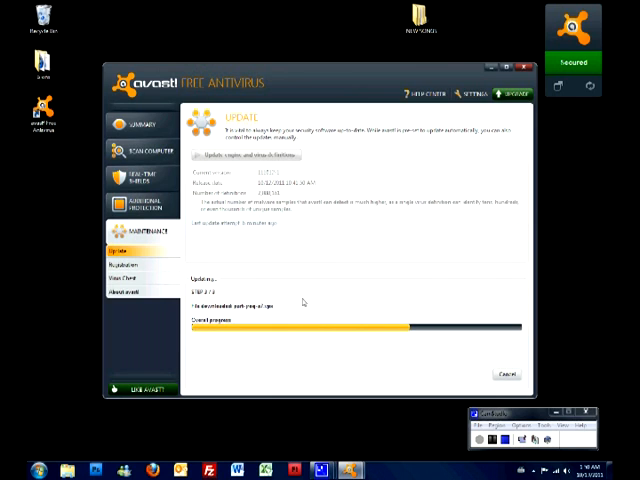
mouse_move(318, 306)
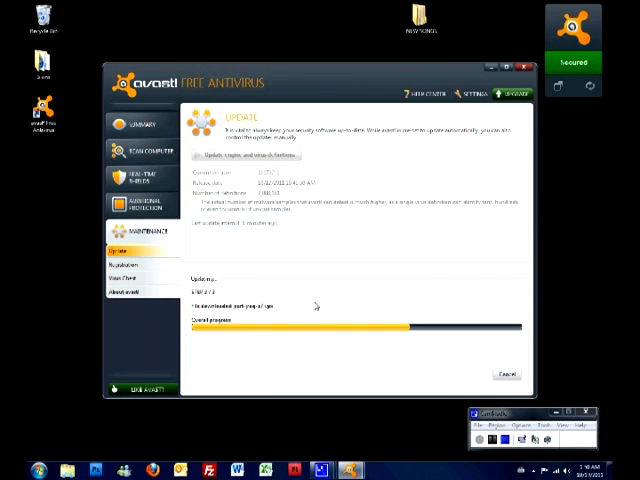
mouse_move(260, 277)
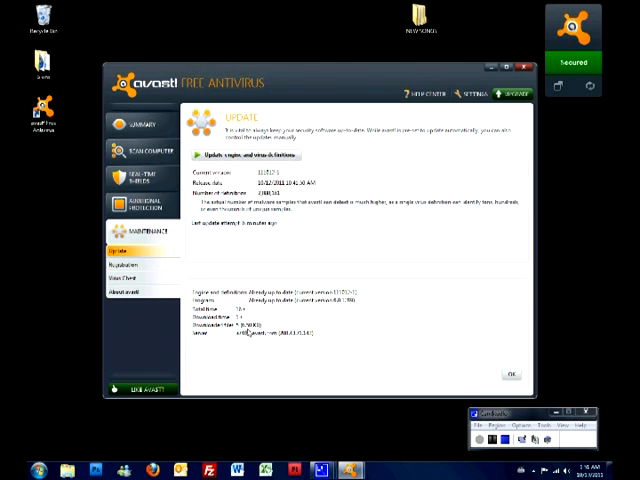
Check the registration page, then view the empty Virus Chest quarantine list
click(124, 262)
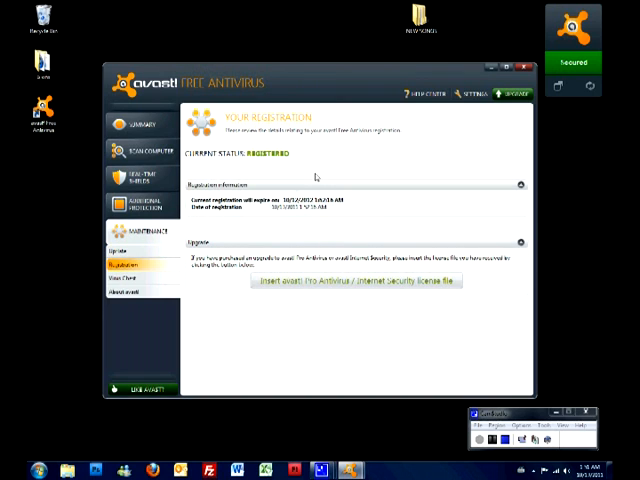
mouse_move(288, 191)
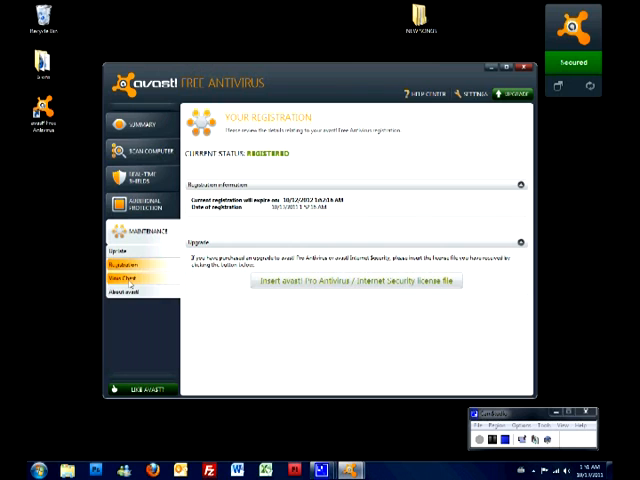
click(127, 277)
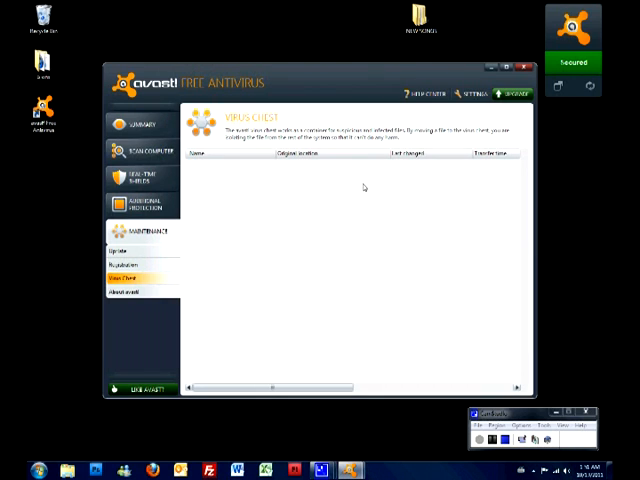
mouse_move(250, 274)
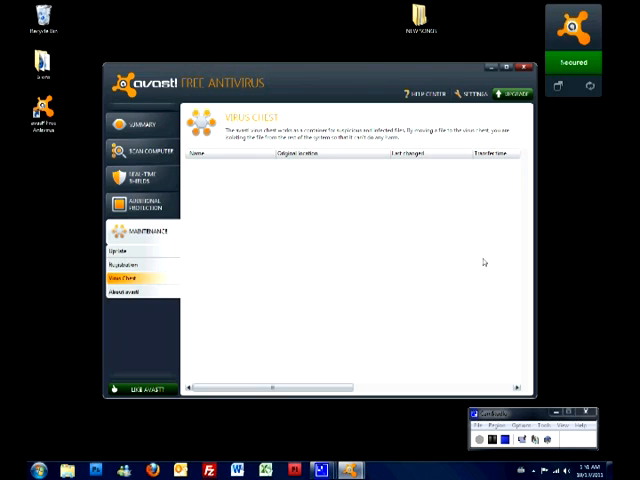
mouse_move(249, 195)
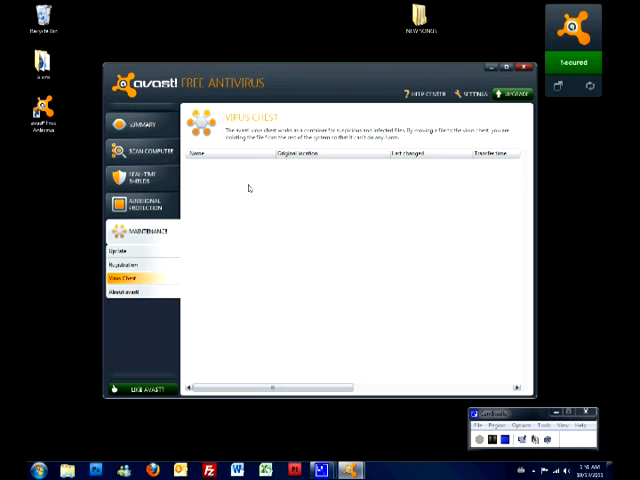
mouse_move(263, 201)
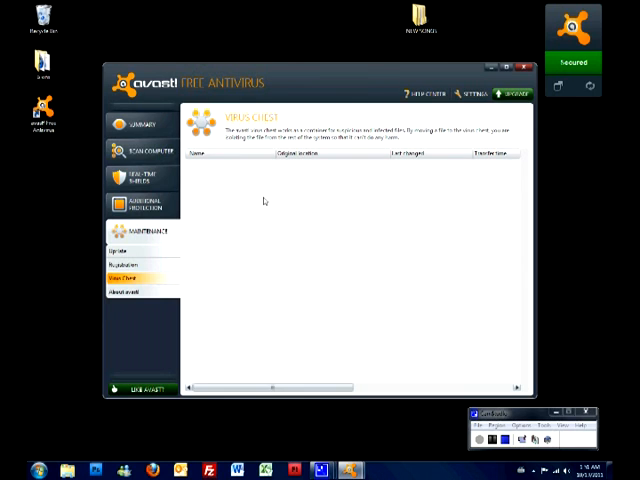
mouse_move(273, 191)
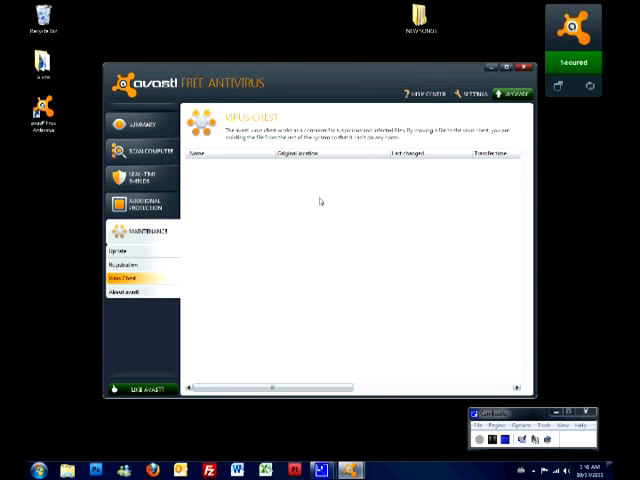
mouse_move(295, 231)
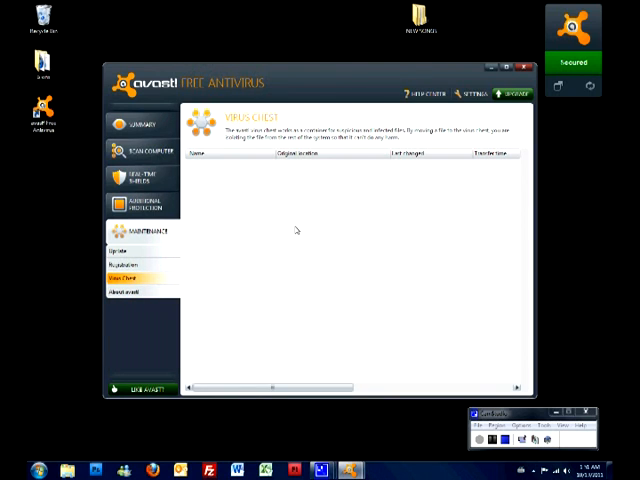
mouse_move(255, 188)
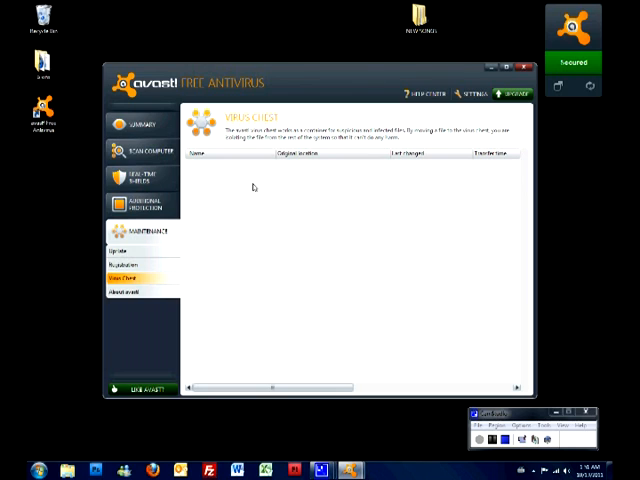
mouse_move(263, 195)
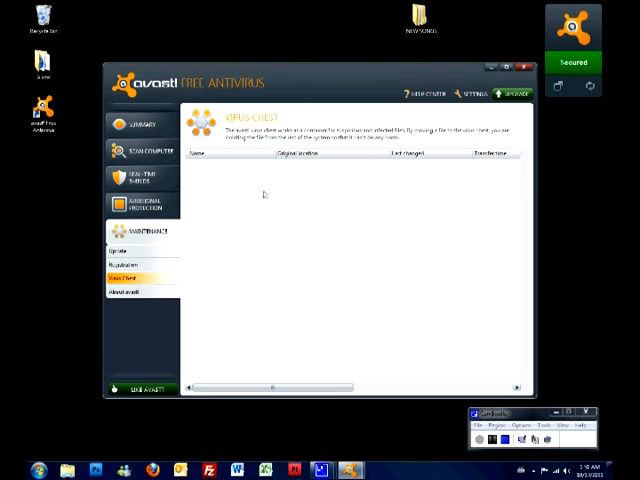
mouse_move(278, 233)
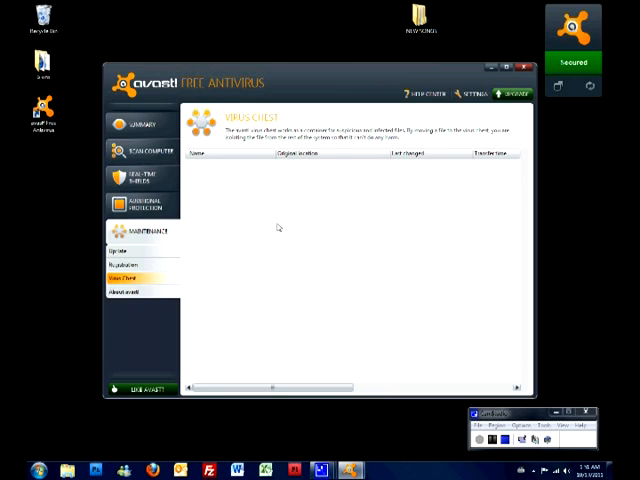
mouse_move(265, 216)
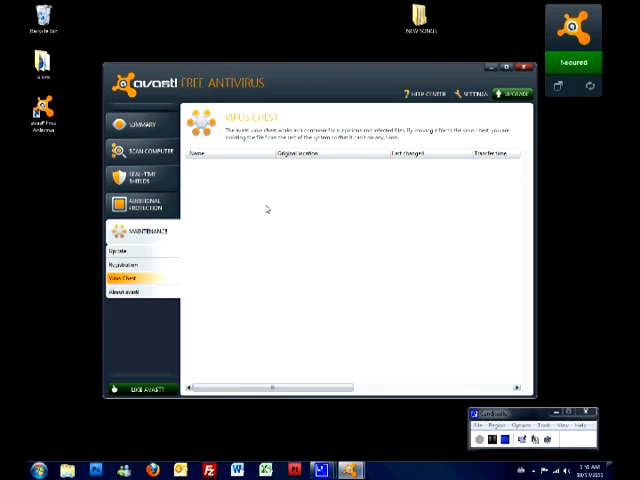
mouse_move(296, 228)
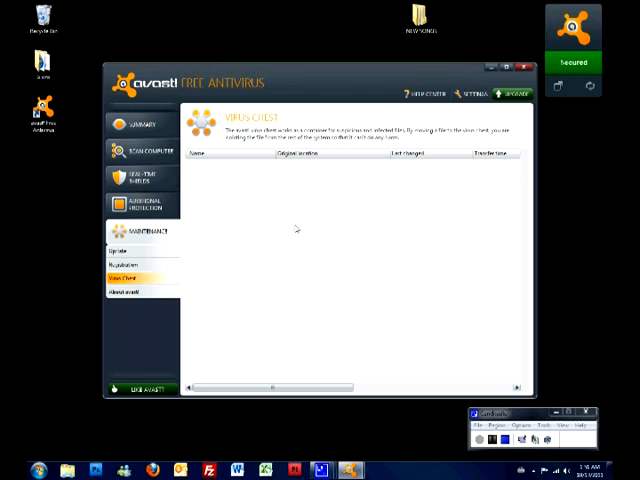
mouse_move(266, 197)
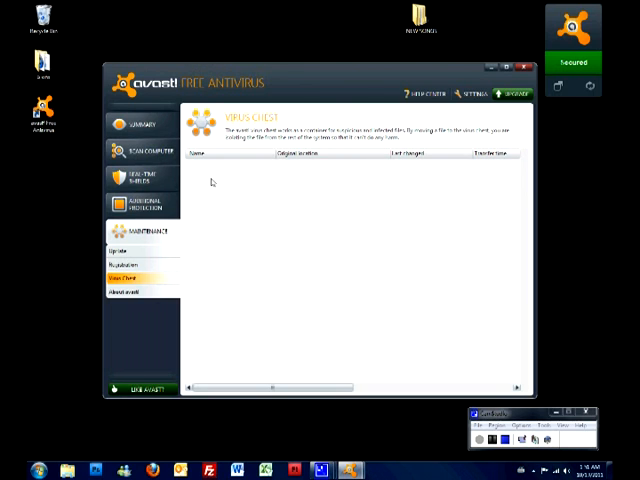
mouse_move(238, 183)
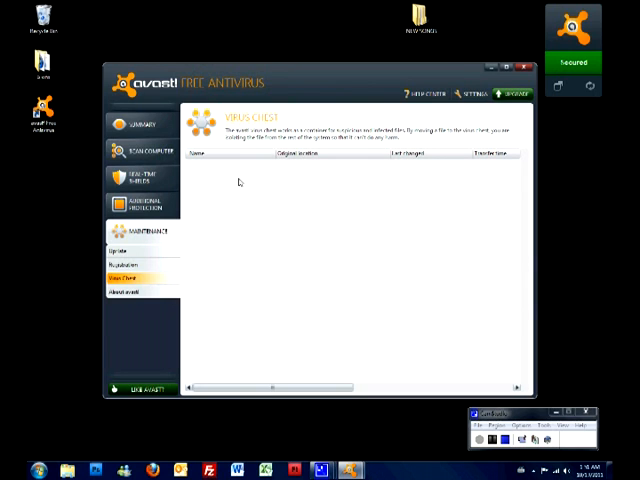
mouse_move(224, 189)
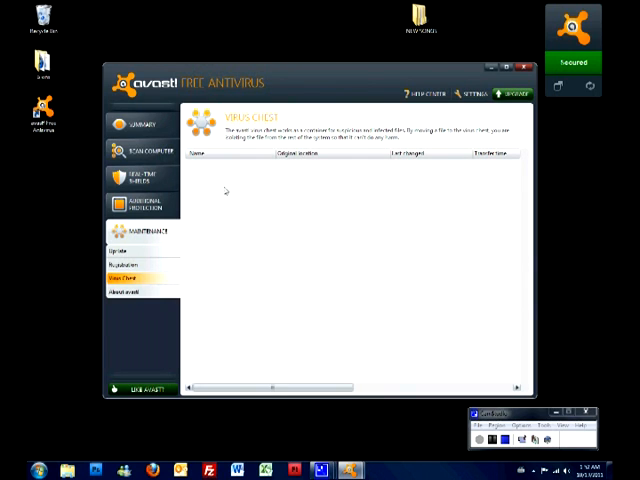
mouse_move(261, 196)
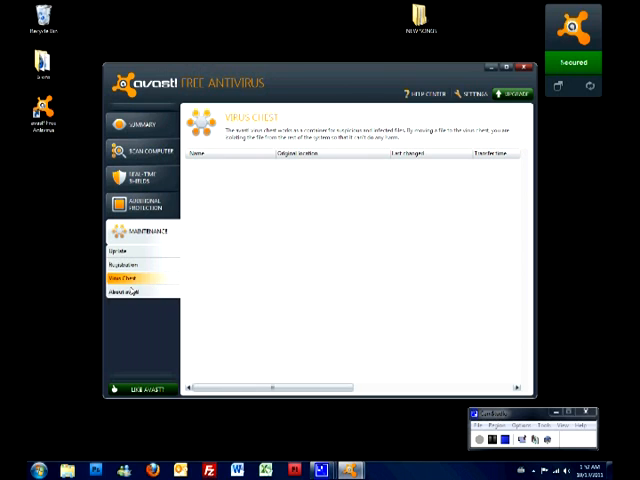
View the About avast! version and credits page, then close avast! to the desktop
click(125, 289)
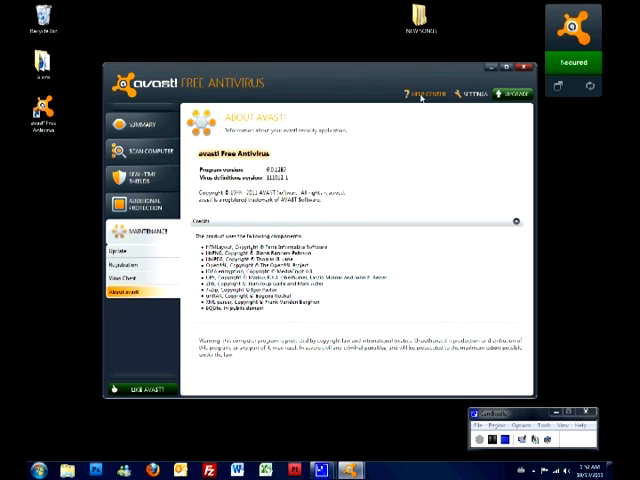
mouse_move(470, 98)
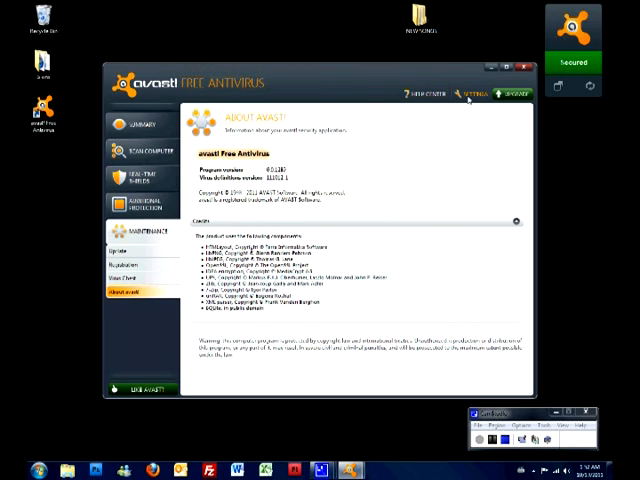
click(474, 92)
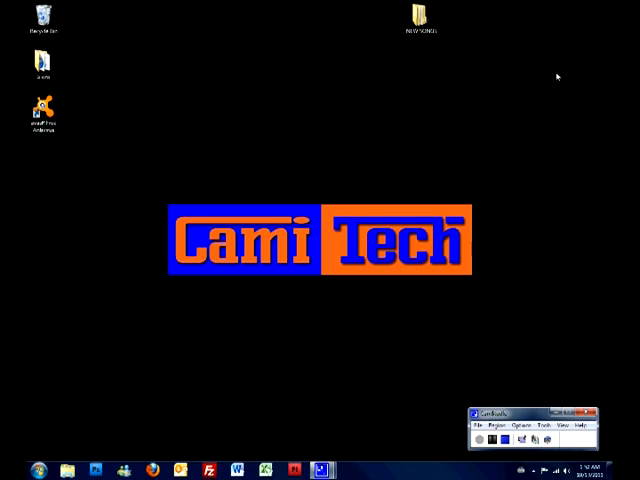
mouse_move(507, 355)
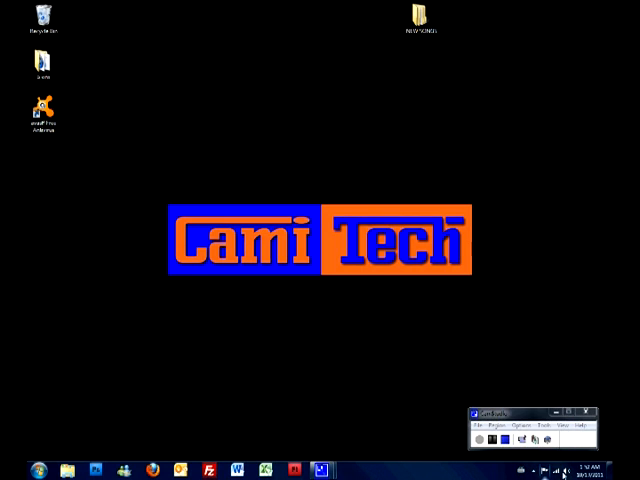
mouse_move(530, 469)
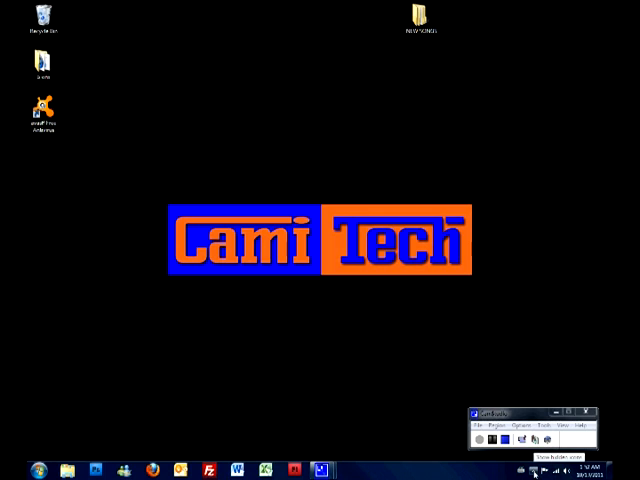
click(534, 469)
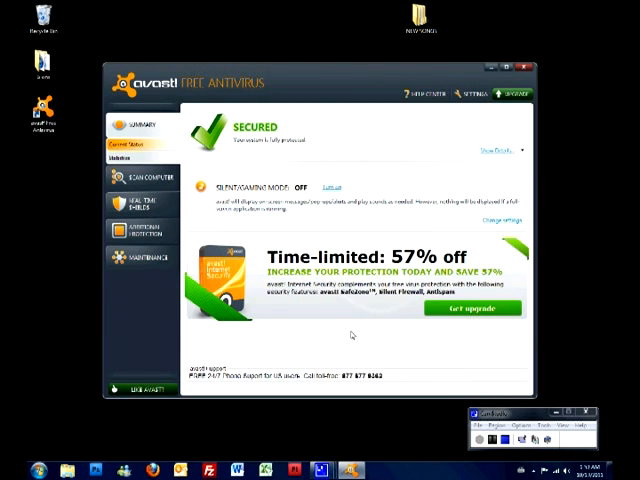
mouse_move(525, 64)
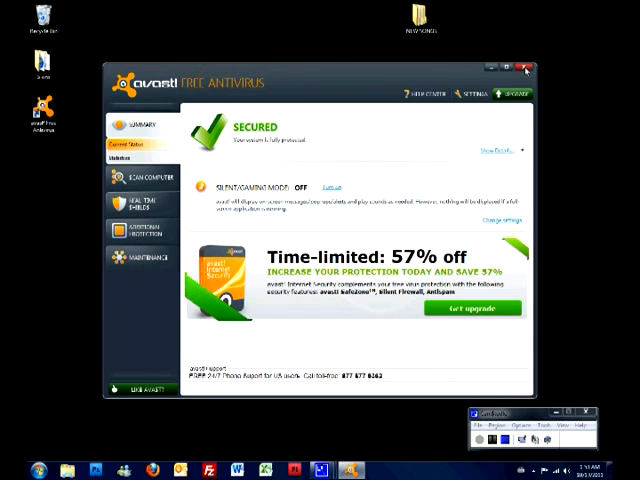
click(525, 68)
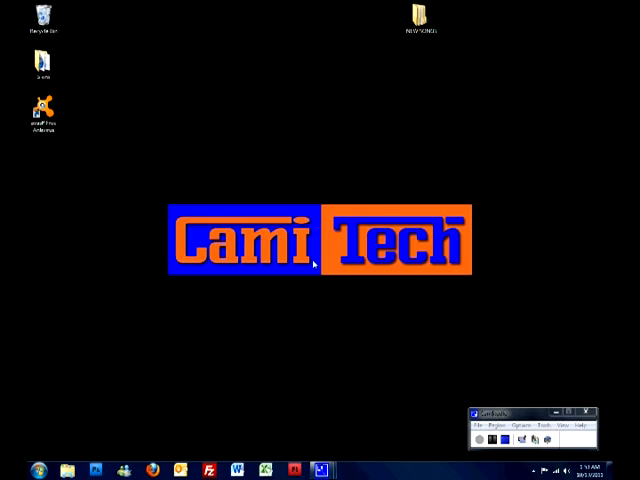
mouse_move(232, 169)
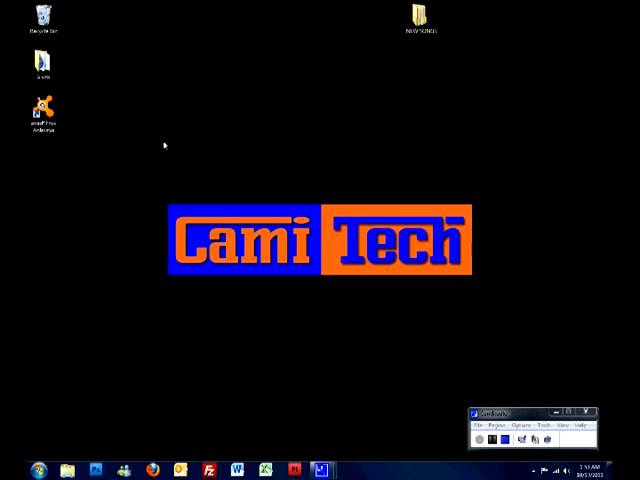
mouse_move(153, 137)
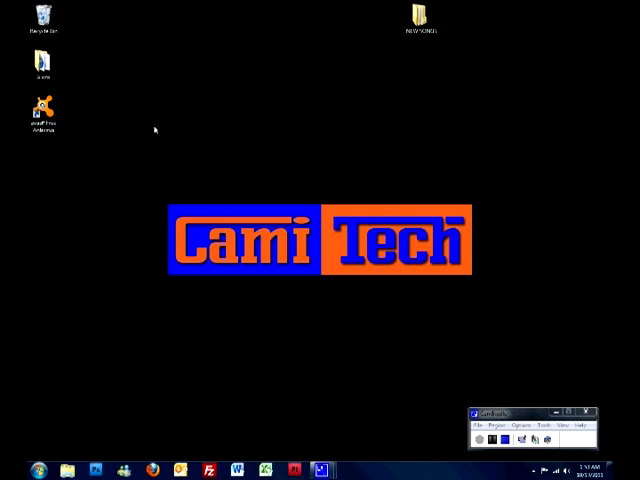
mouse_move(60, 193)
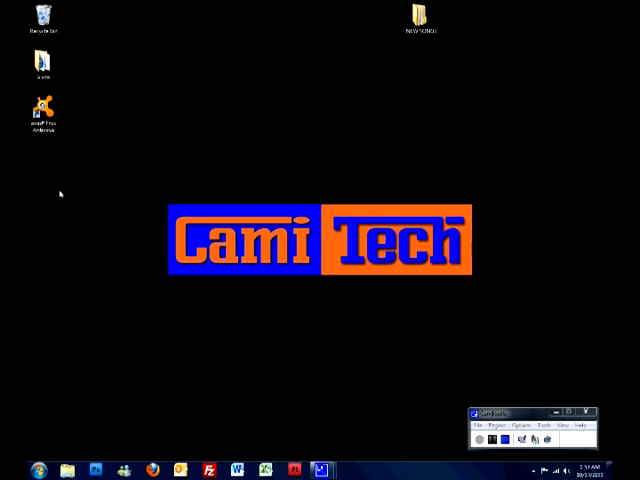
mouse_move(157, 167)
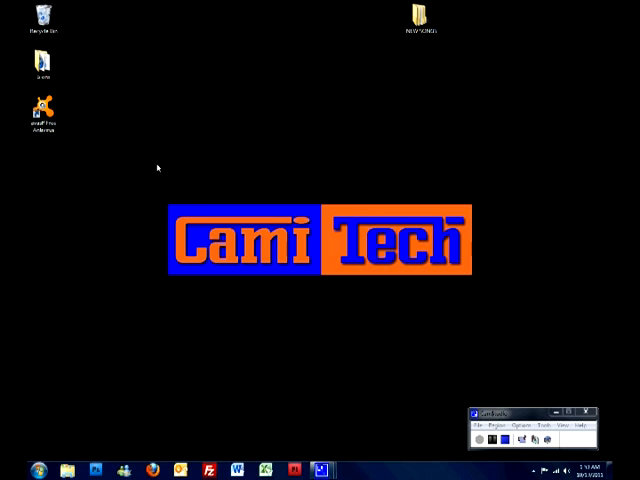